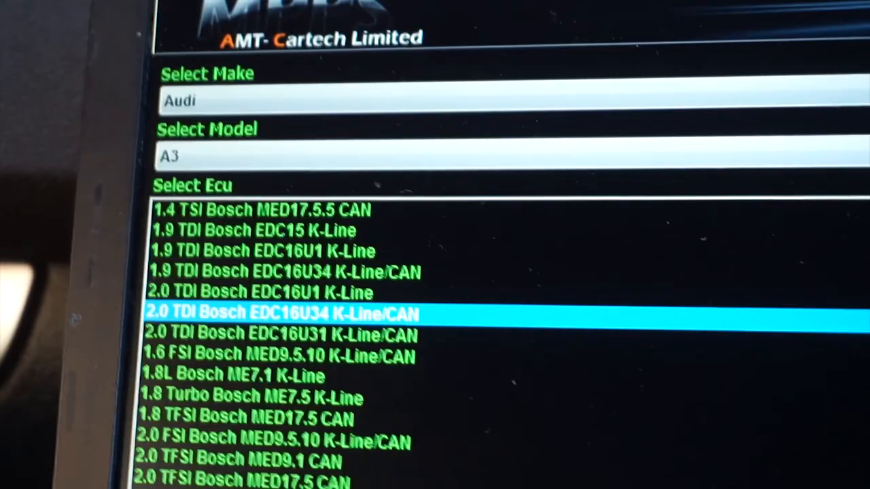
Choose the Audi A3 2.0 TDI Bosch EDC16U34 K-Line/CAN ECU and start reading it
{"action": "scroll", "scroll_direction": "down", "scroll_amount": 3}
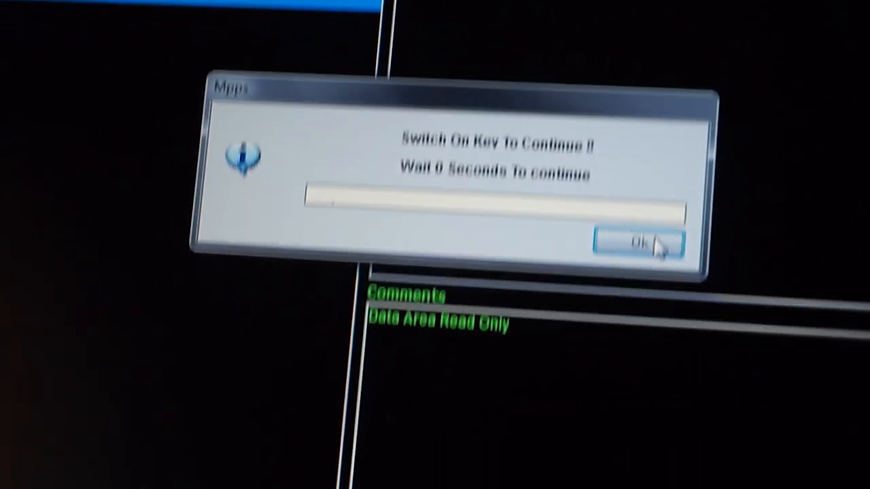
Acknowledge the Switch On Key prompt and load 03G906016BA--egr-off#2.Bin for writing
{"action": "left_click", "coordinate": [628, 246]}
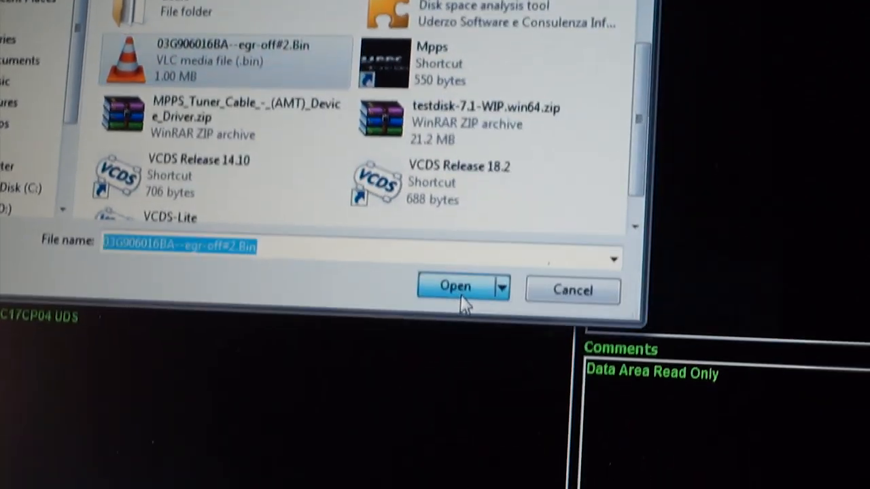
{"action": "left_click", "coordinate": [456, 285]}
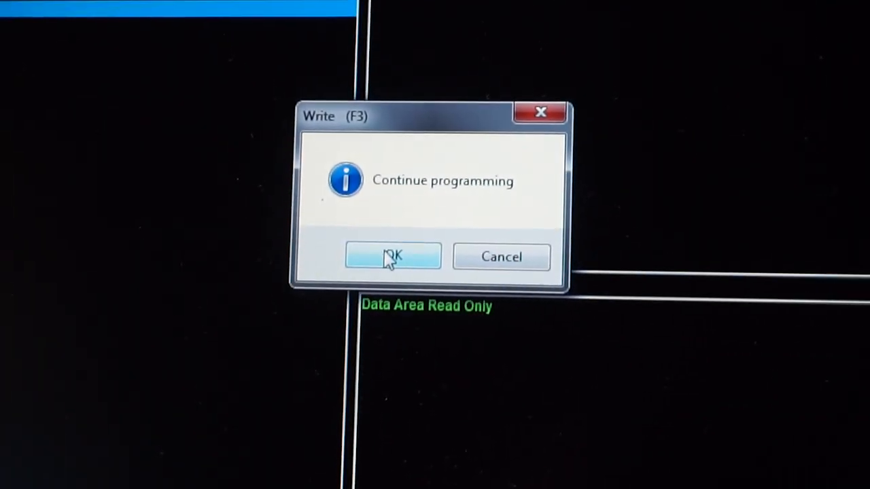
Confirm the Write (F3) 'Continue programming' box and let the EGR-off map write finish
{"action": "left_click", "coordinate": [393, 257]}
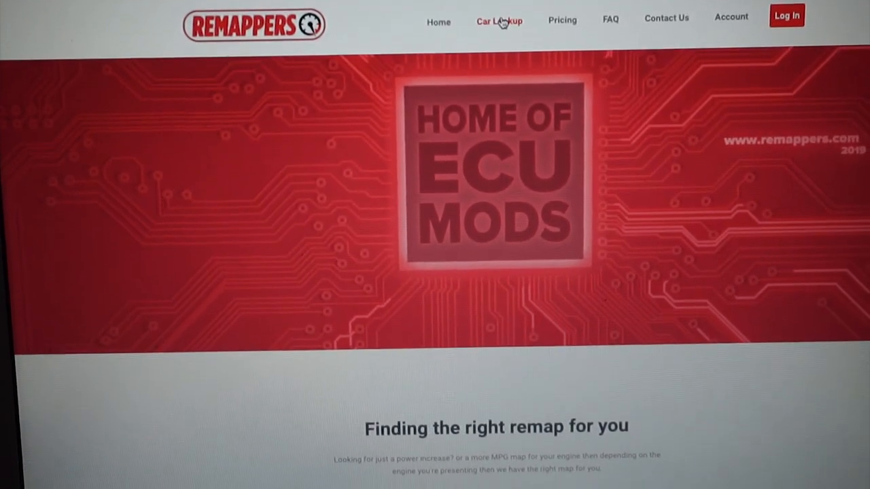
Go to the Car Lookup page and choose Audi as the make
{"action": "left_click", "coordinate": [499, 22]}
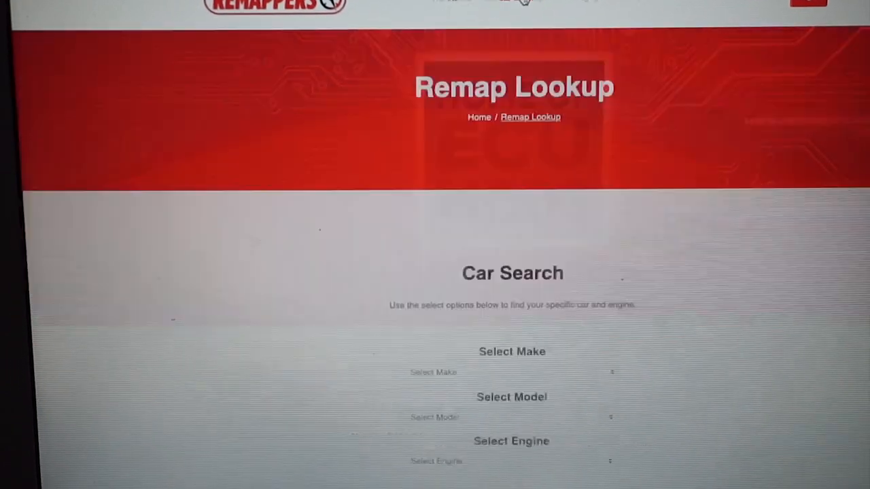
{"action": "scroll", "scroll_direction": "down", "scroll_amount": 3}
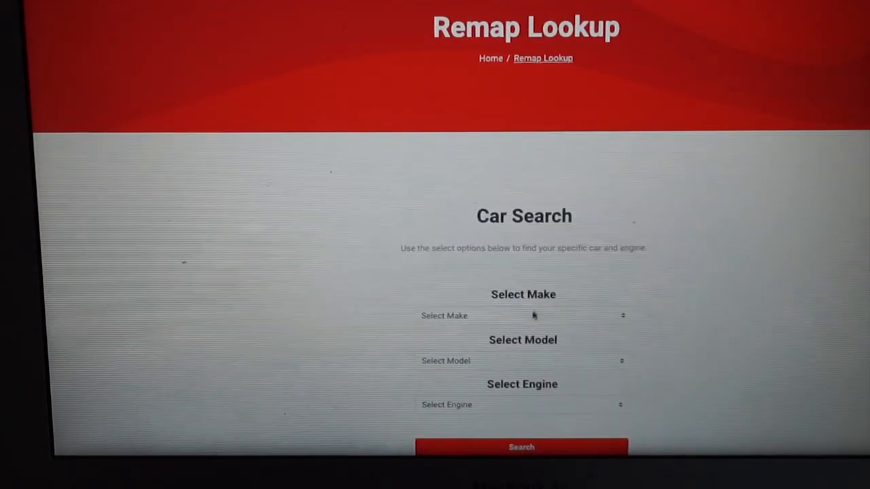
{"action": "left_click", "coordinate": [523, 316]}
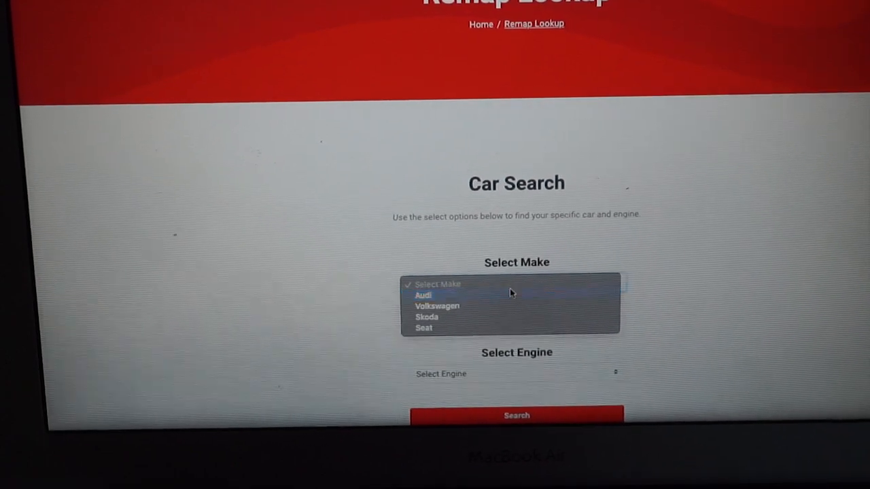
{"action": "left_click", "coordinate": [423, 295]}
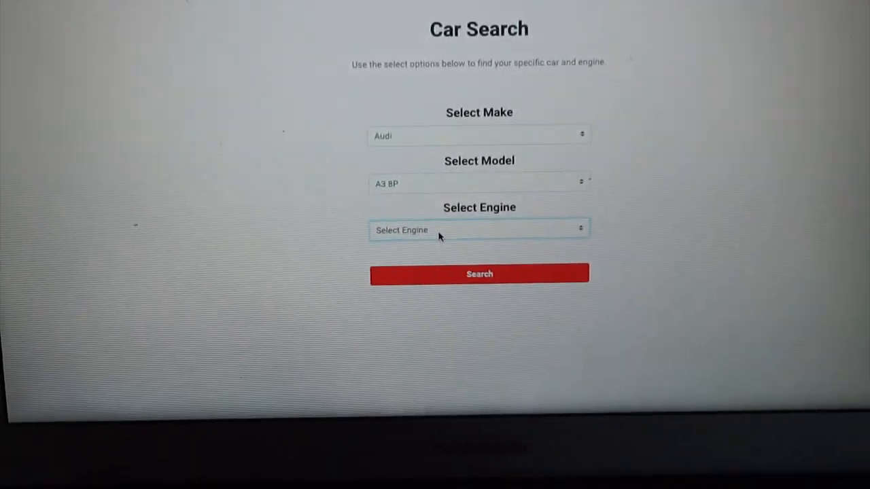
Choose the 2.0TDI 140hp [Diesel] engine and submit the remap search
{"action": "left_click", "coordinate": [478, 230]}
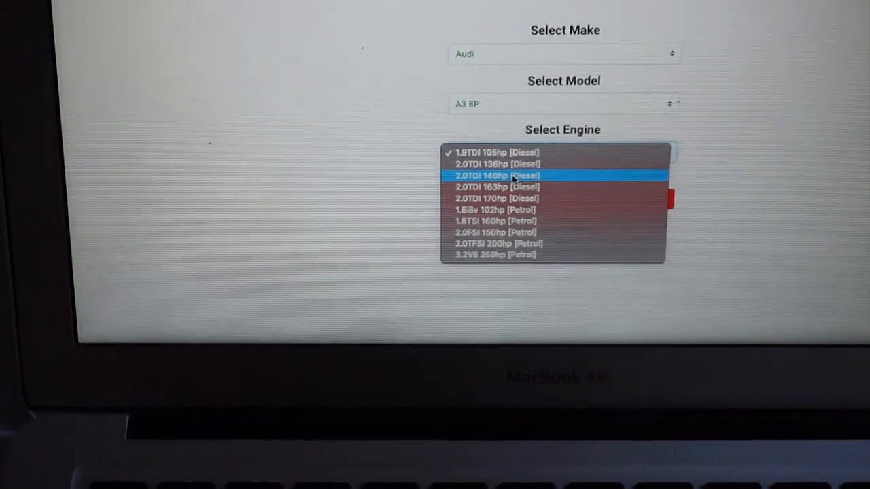
{"action": "left_click", "coordinate": [496, 175]}
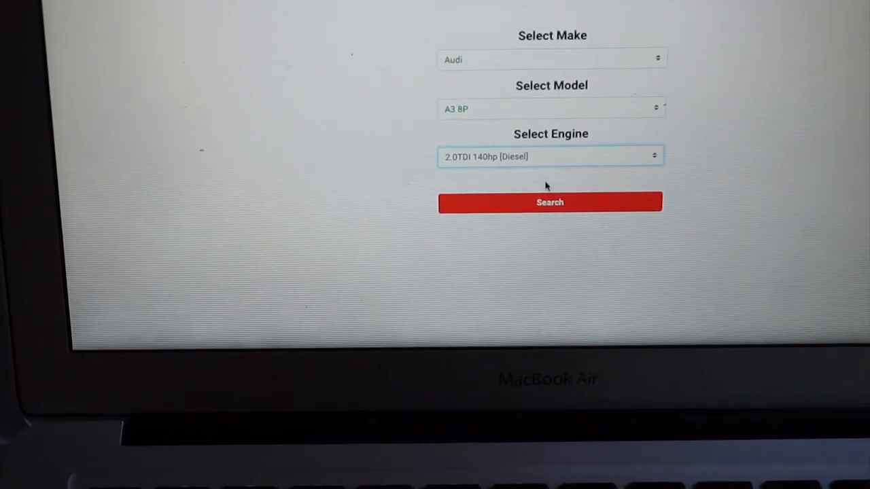
{"action": "left_click", "coordinate": [549, 201]}
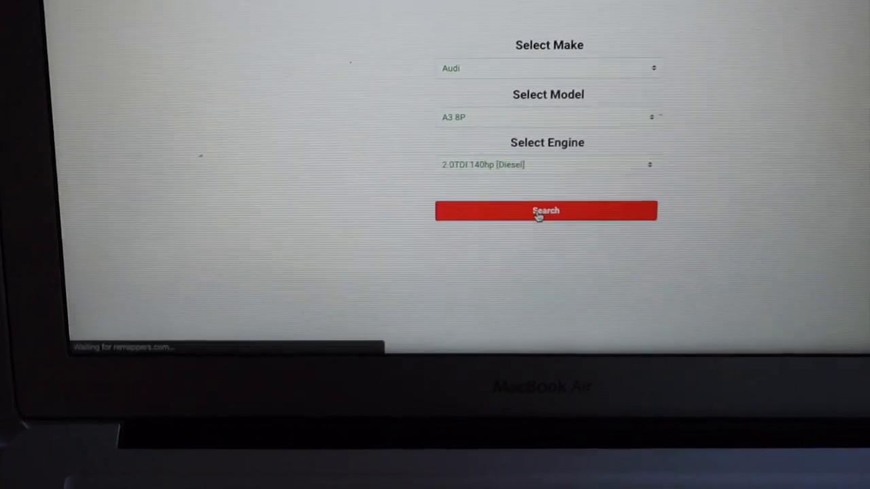
Scroll through the stock, Stage 1 and Stage 2 figures, modification options and remap performance graph
{"action": "left_click", "coordinate": [546, 210]}
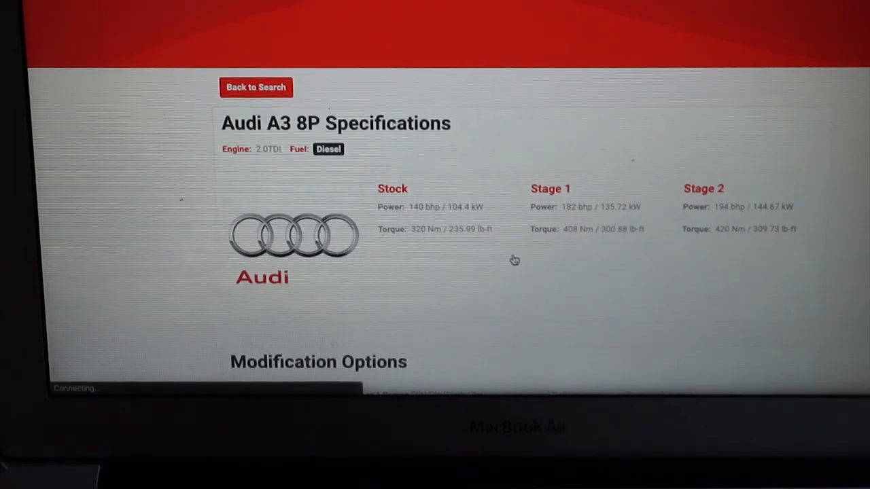
{"action": "scroll", "scroll_direction": "down", "scroll_amount": 3}
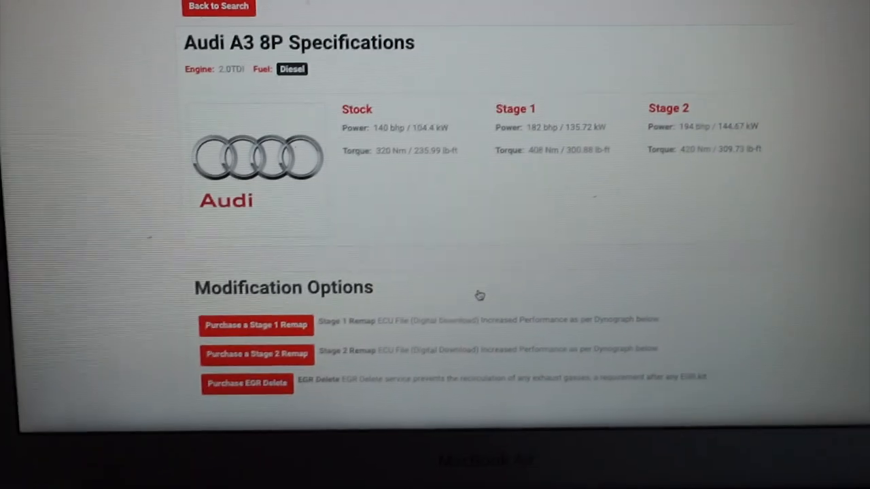
{"action": "scroll", "scroll_direction": "down", "scroll_amount": 3}
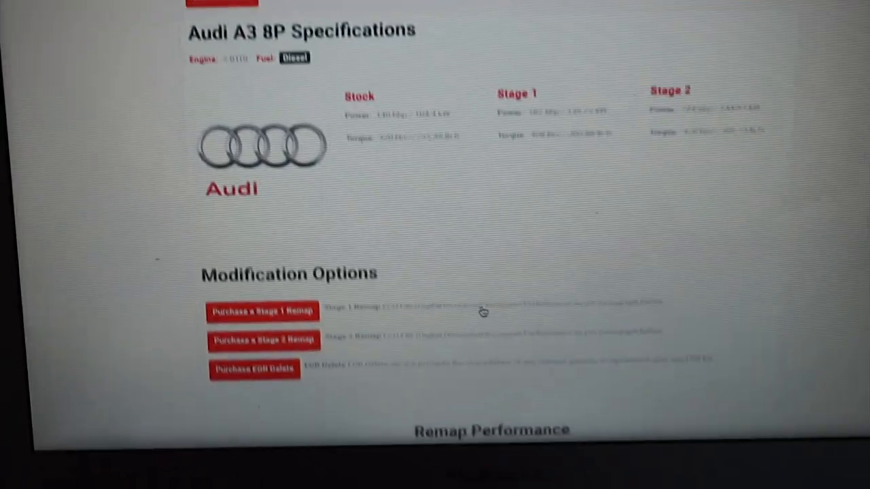
{"action": "scroll", "scroll_direction": "down", "scroll_amount": 3}
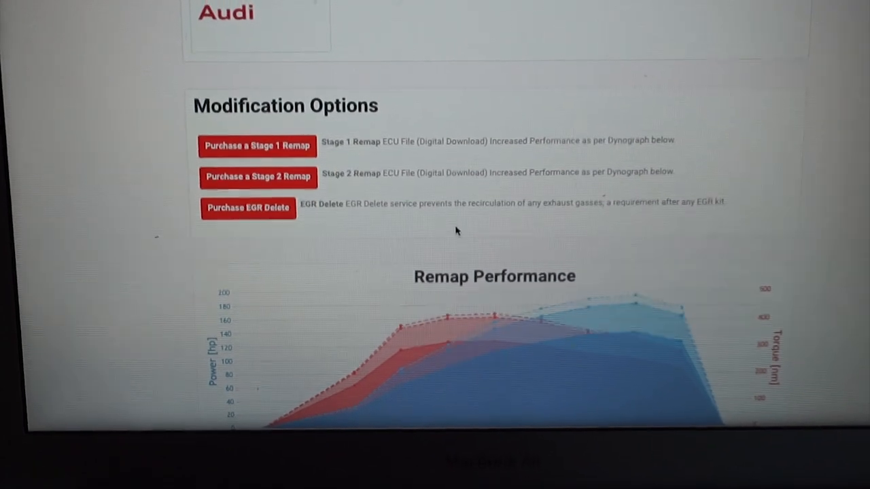
{"action": "scroll", "scroll_direction": "down", "scroll_amount": 3}
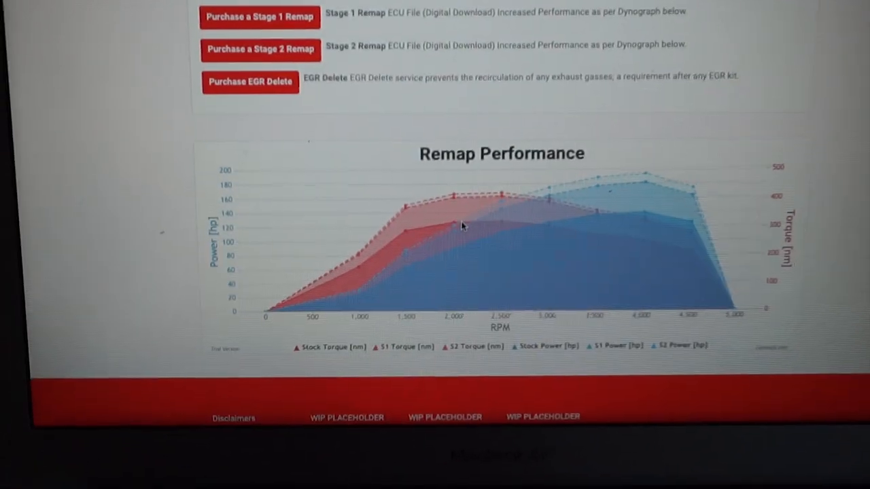
{"action": "scroll", "scroll_direction": "down", "scroll_amount": 3}
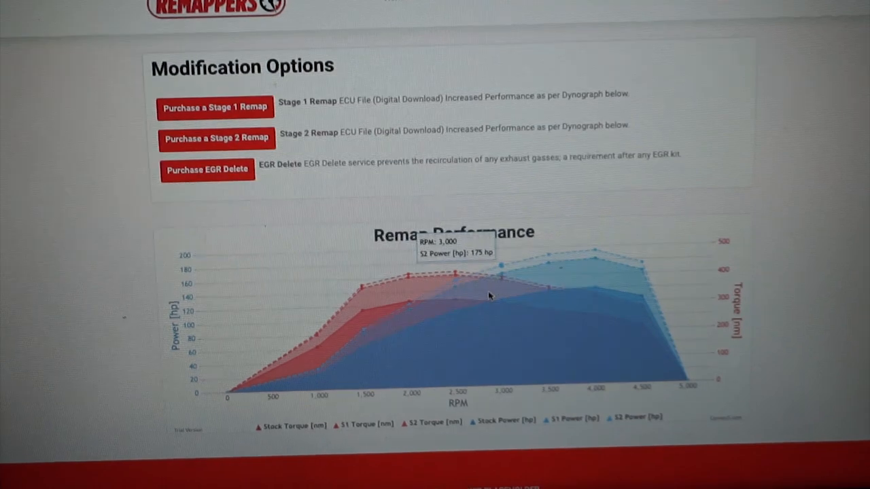